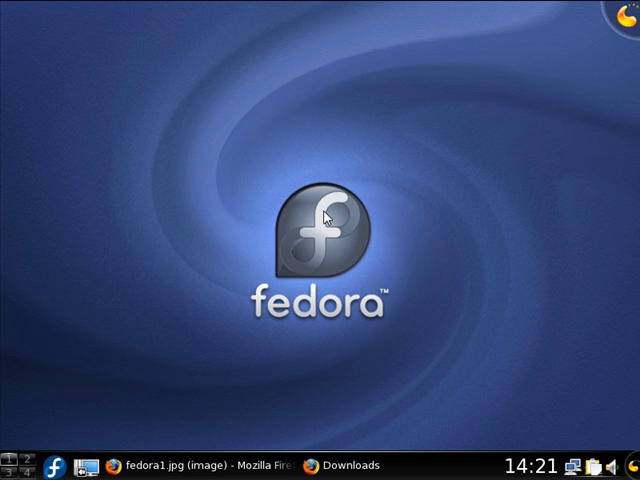
{"action": "mouse_move", "coordinate": [336, 308]}
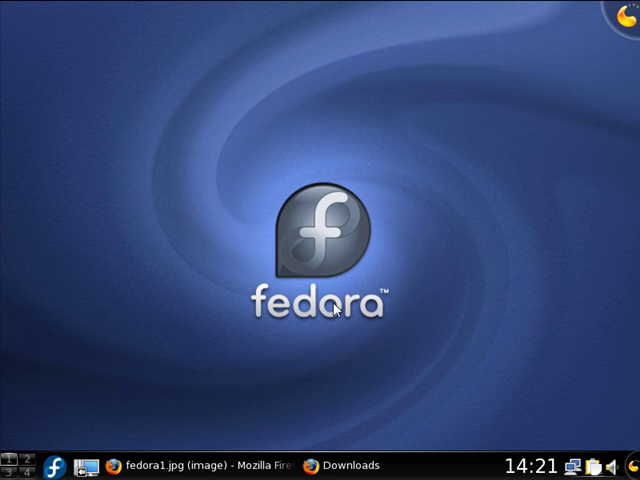
{"action": "mouse_move", "coordinate": [342, 197]}
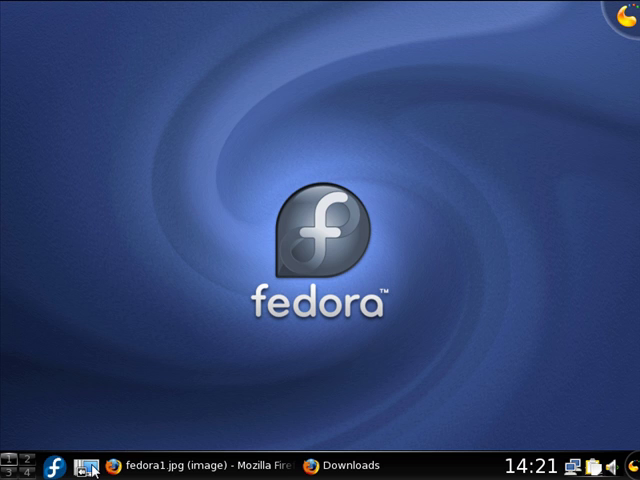
{"action": "mouse_move", "coordinate": [62, 459]}
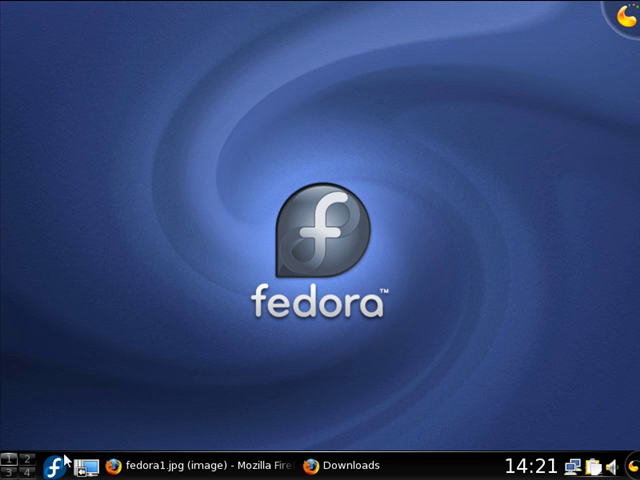
{"action": "mouse_move", "coordinate": [174, 324]}
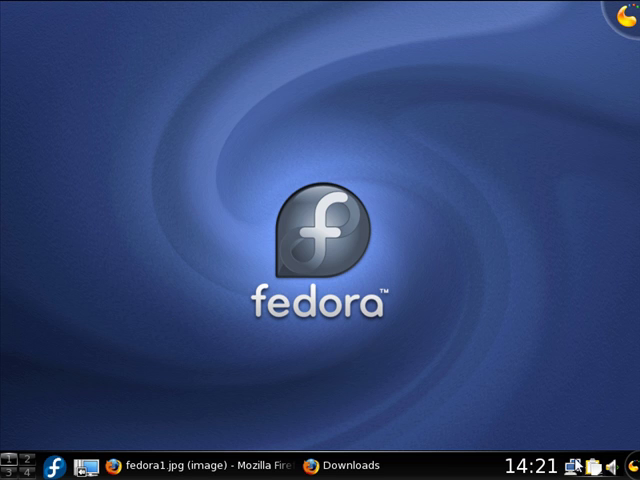
{"action": "mouse_move", "coordinate": [575, 463]}
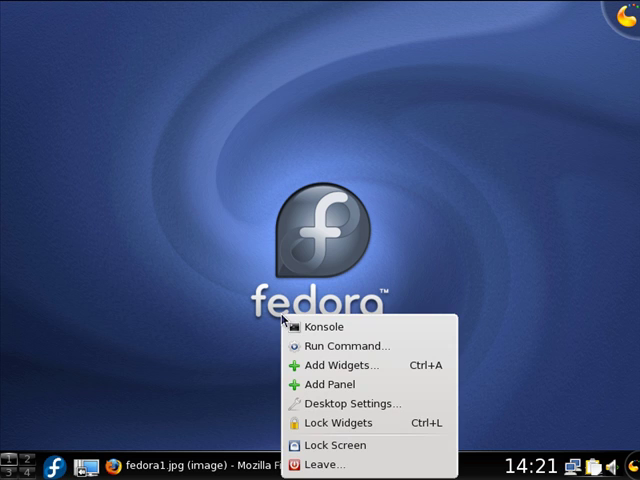
Launch Konsole and become root with su root and the root password
{"action": "left_click", "coordinate": [322, 327]}
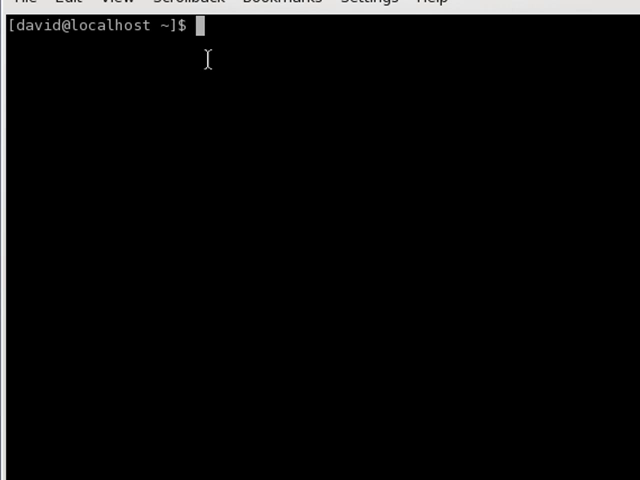
{"action": "type", "text": "su root"}
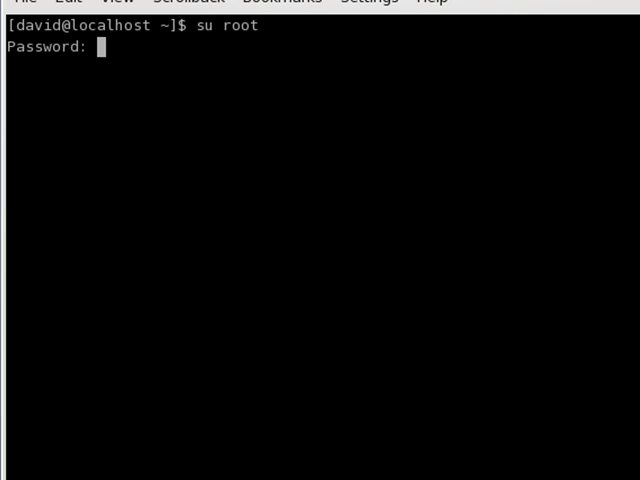
{"action": "key", "text": "Return"}
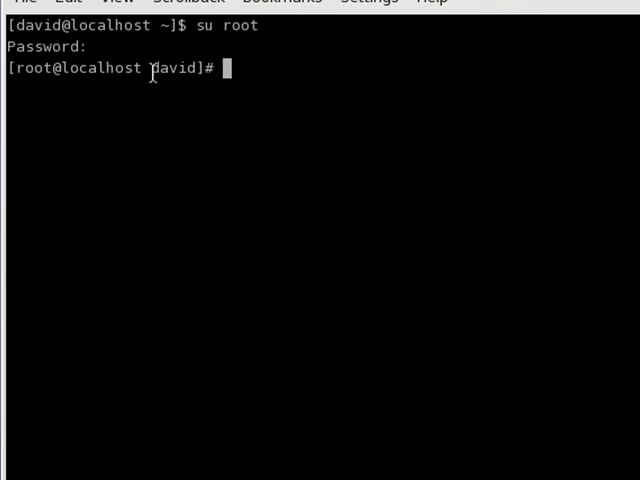
{"action": "mouse_move", "coordinate": [335, 131]}
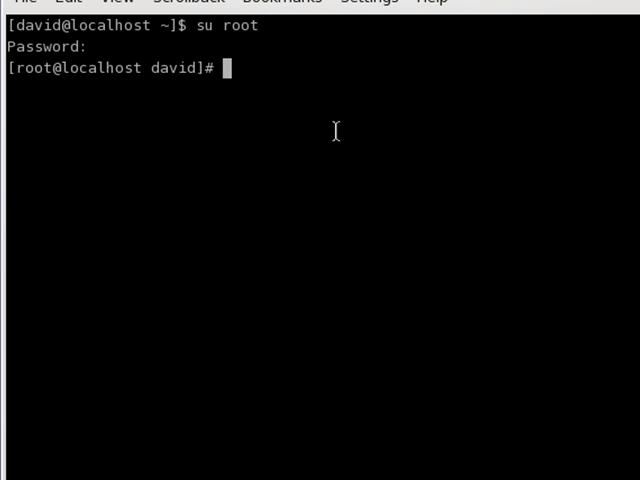
Change into the Download folder
{"action": "type", "text": "cd"}
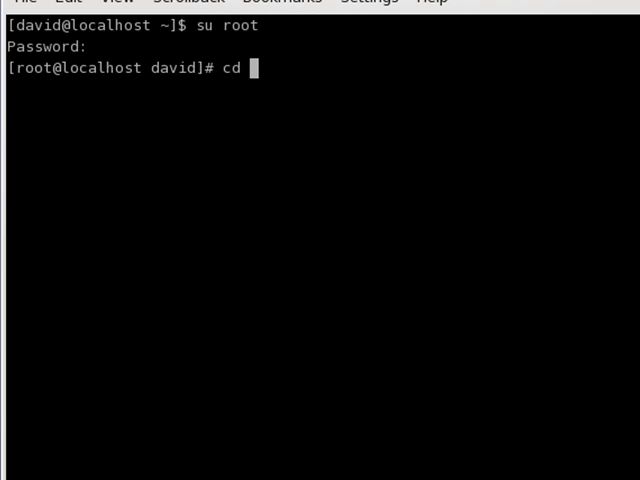
{"action": "type", "text": "Downlo"}
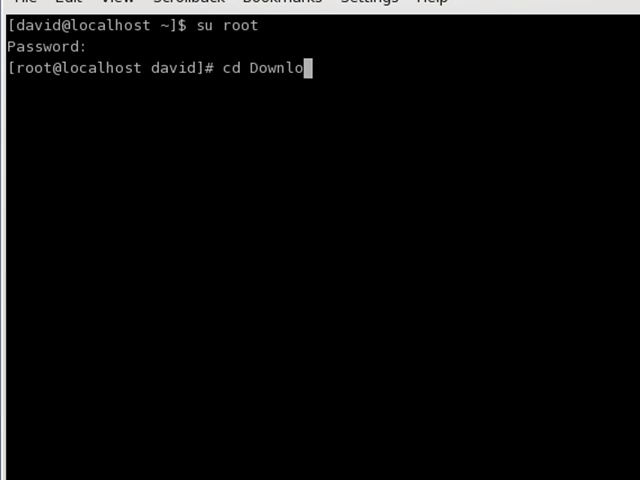
{"action": "key", "text": "Return"}
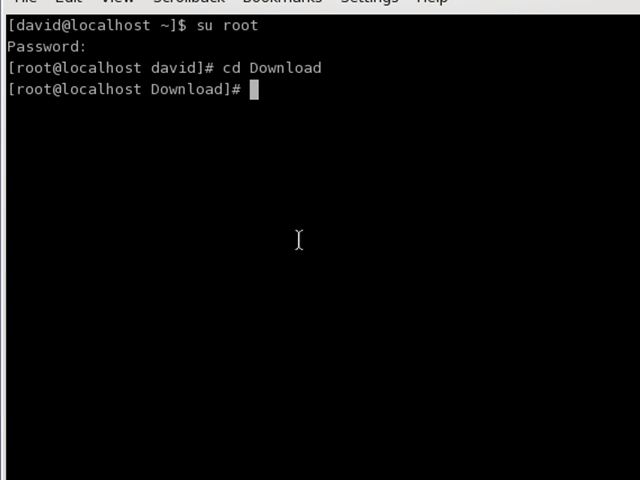
Extract xampp-linux-1.7.tar.gz into /opt using tar xvafz
{"action": "type", "text": "tar"}
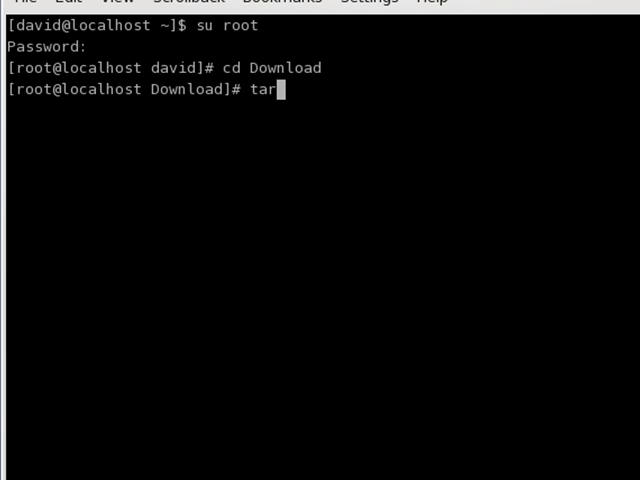
{"action": "type", "text": "xvaf"}
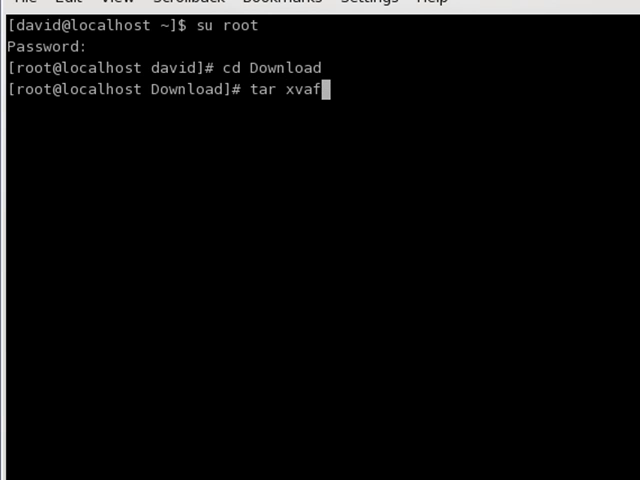
{"action": "type", "text": "z"}
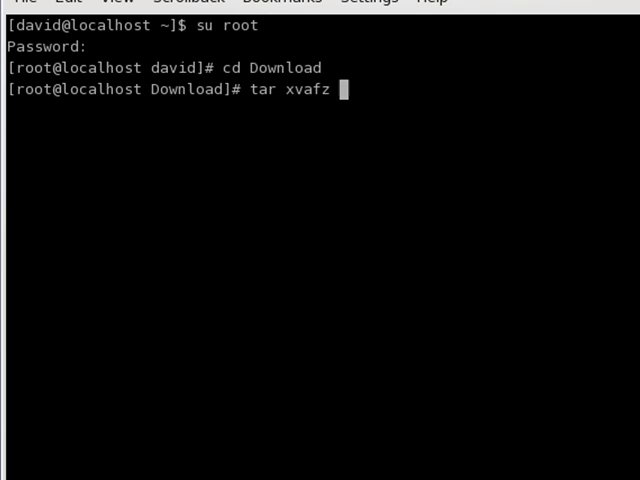
{"action": "type", "text": "xampp-"}
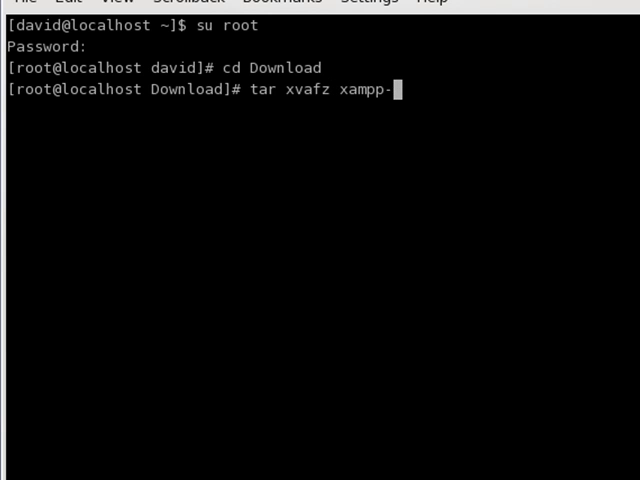
{"action": "type", "text": "linux-"}
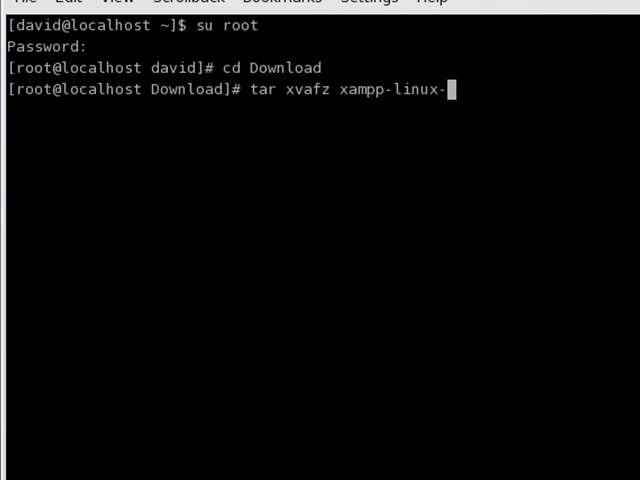
{"action": "type", "text": "1.7"}
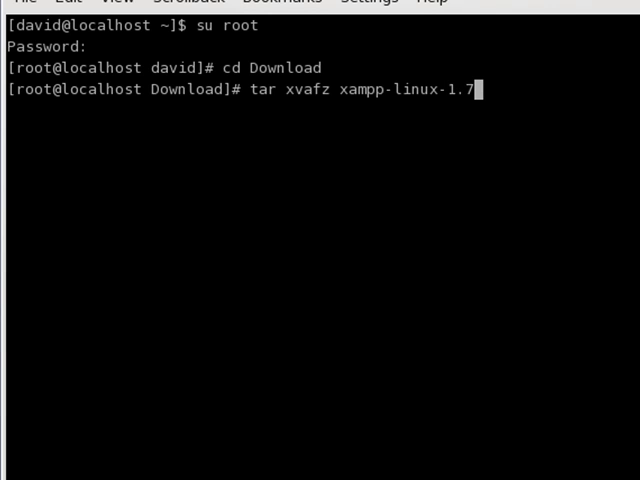
{"action": "type", "text": ".tar"}
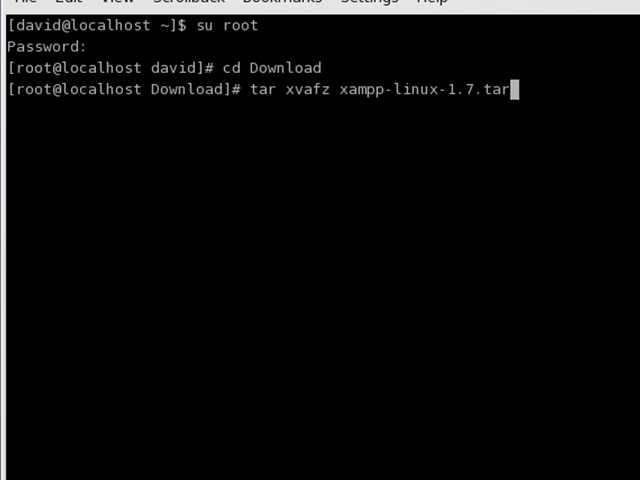
{"action": "type", "text": "gz -C"}
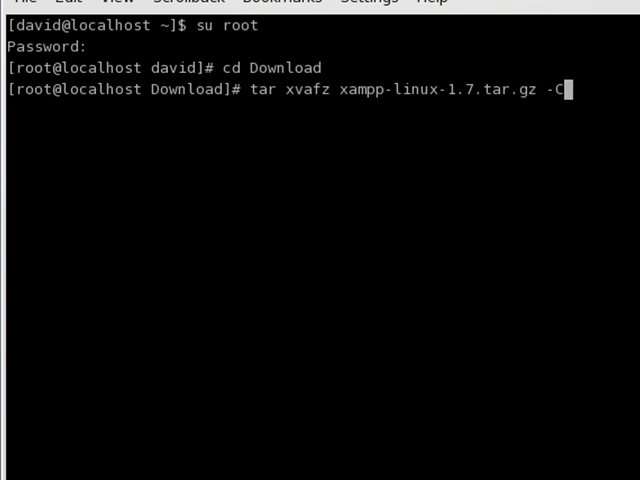
{"action": "type", "text": "/opt"}
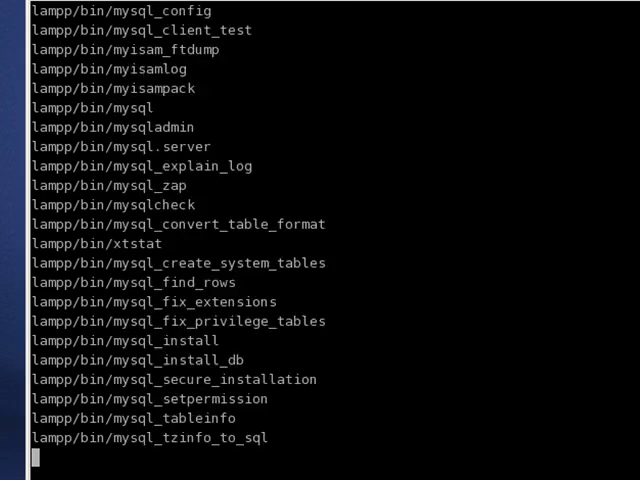
Follow the tar output until lampp/libexec unpacks and the root prompt returns
{"action": "scroll", "scroll_direction": "down", "scroll_amount": 3}
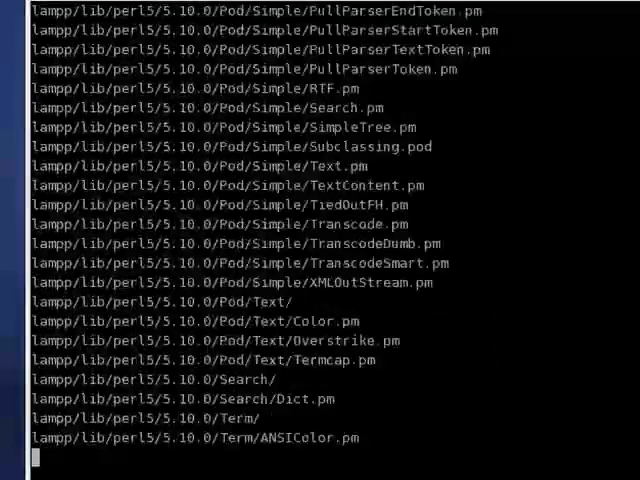
{"action": "scroll", "scroll_direction": "down", "scroll_amount": 3}
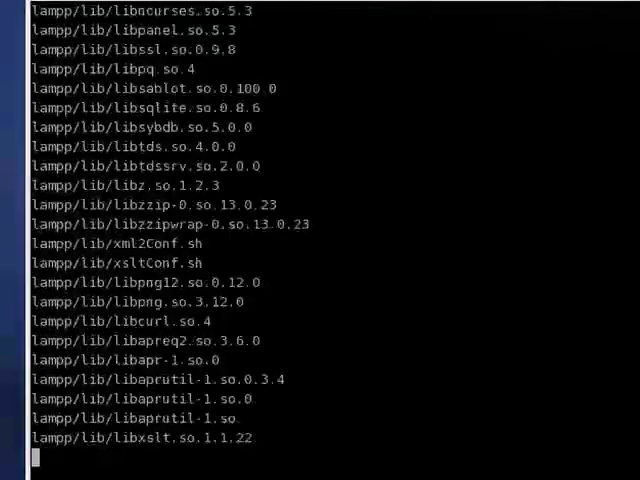
{"action": "scroll", "scroll_direction": "down", "scroll_amount": 3}
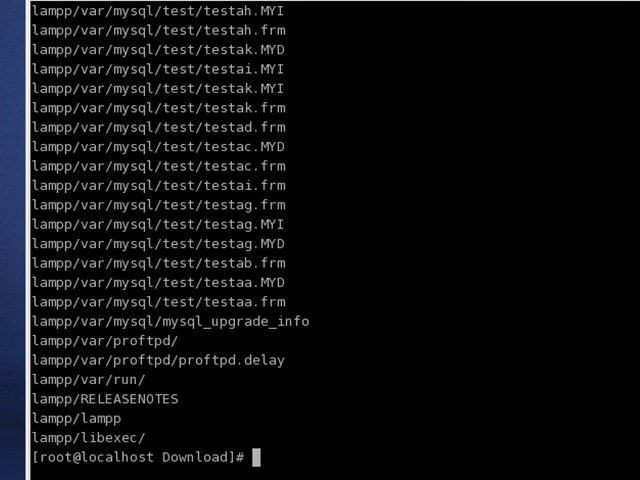
Run /opt/lampp/lampp start so MySQL and ProFTPD come up
{"action": "type", "text": "/opt/la"}
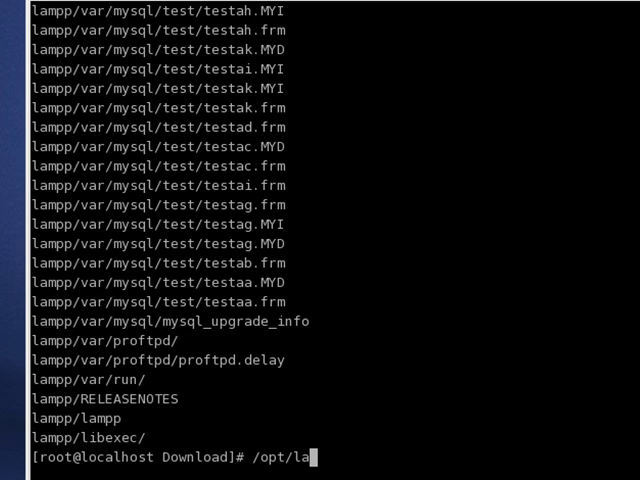
{"action": "type", "text": "mpp"}
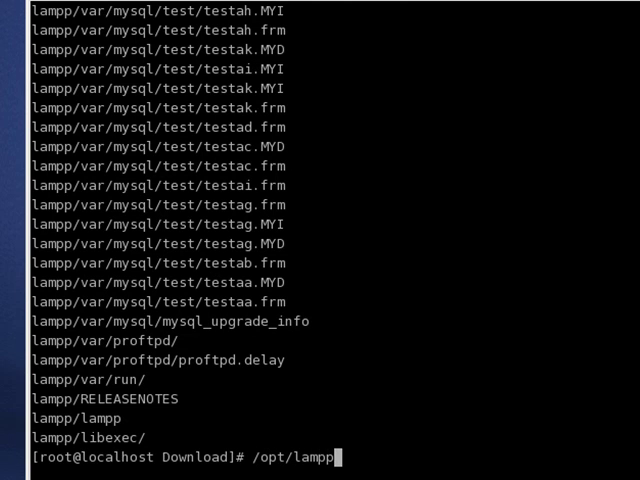
{"action": "type", "text": "/lampp"}
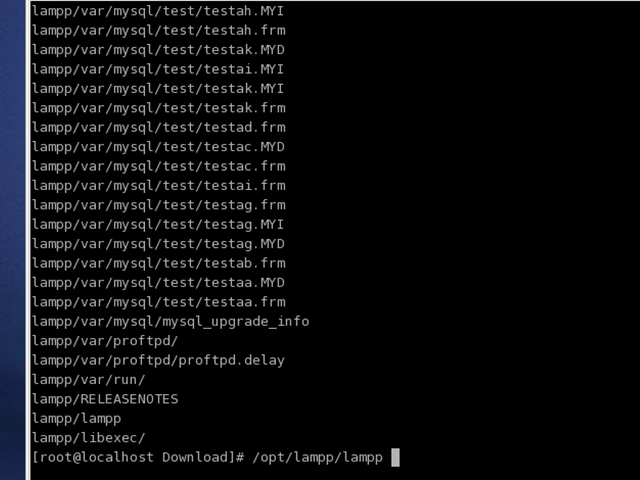
{"action": "type", "text": "start"}
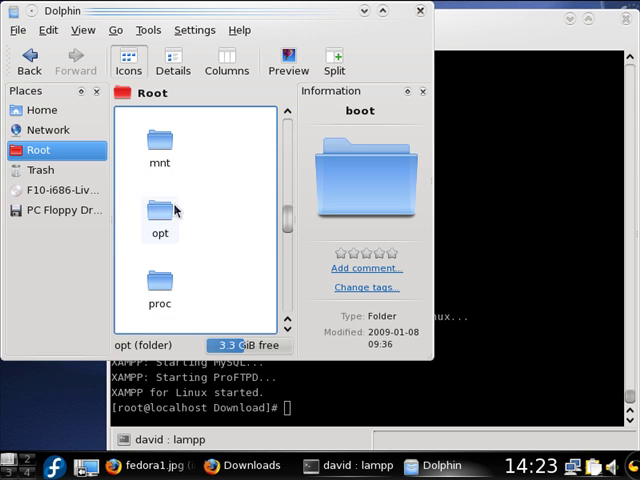
In Dolphin, open opt, then lampp, and scroll down to htdocs
{"action": "double_click", "coordinate": [159, 210]}
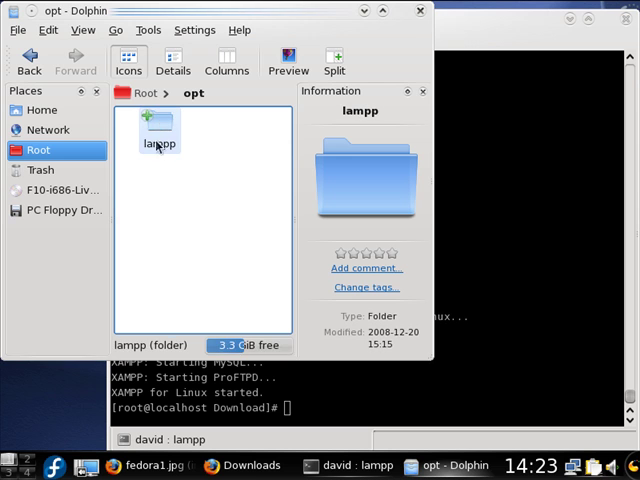
{"action": "double_click", "coordinate": [158, 125]}
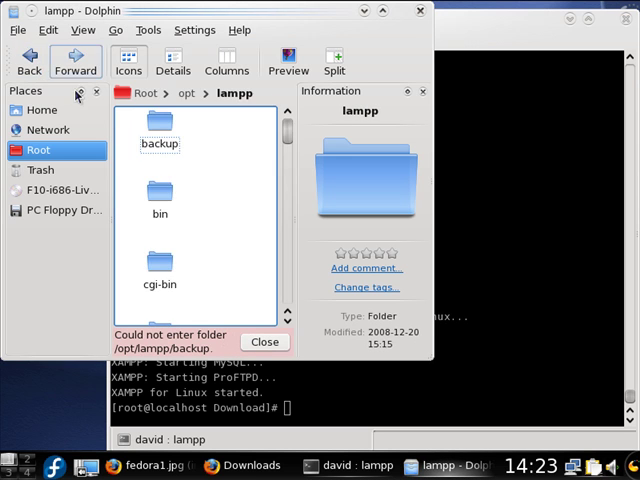
{"action": "scroll", "scroll_direction": "down", "scroll_amount": 3}
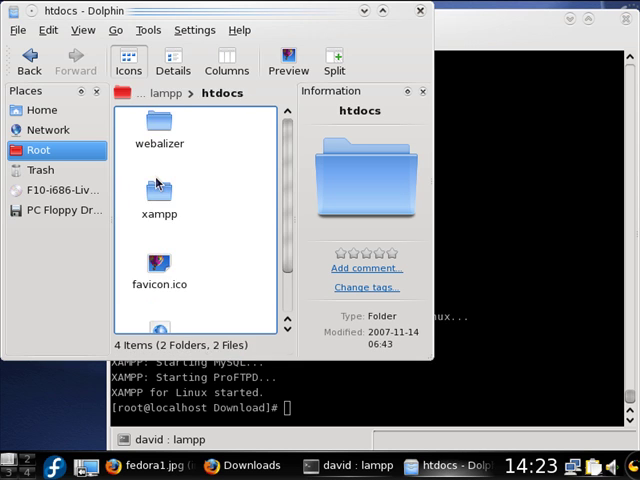
{"action": "scroll", "scroll_direction": "down", "scroll_amount": 3}
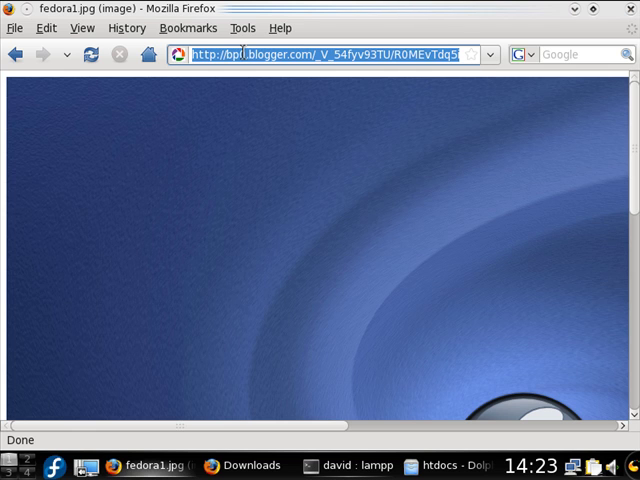
{"action": "type", "text": "http://localhost/xampp/splash.php"}
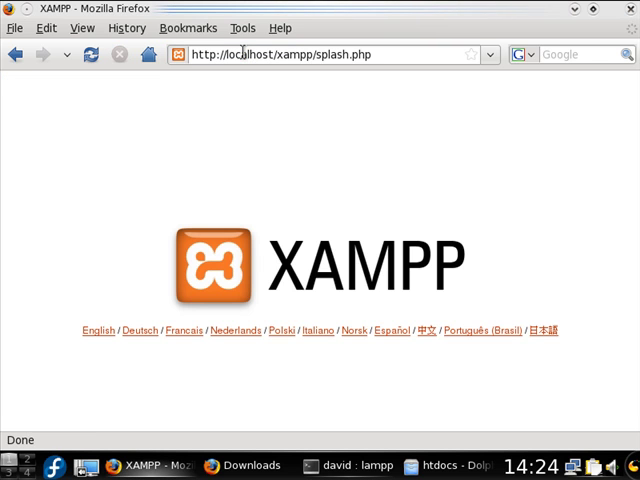
{"action": "left_click", "coordinate": [98, 331]}
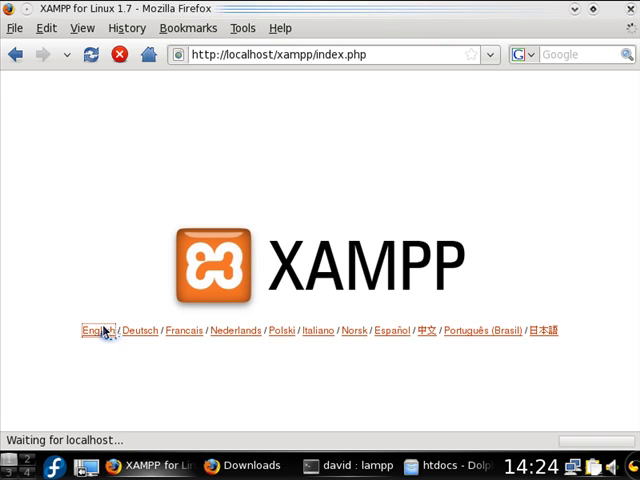
{"action": "left_click", "coordinate": [95, 330]}
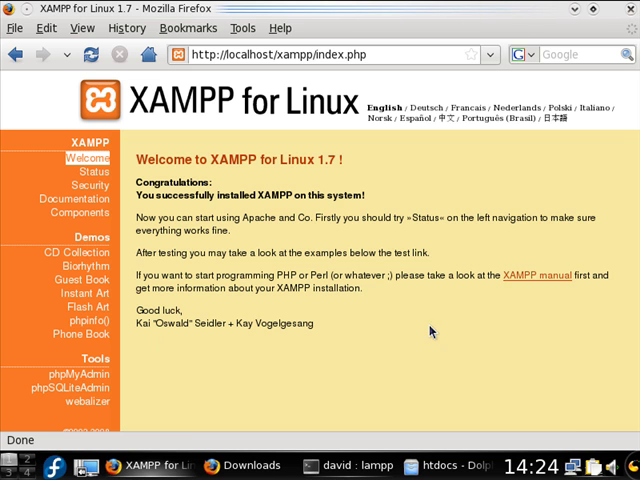
{"action": "mouse_move", "coordinate": [307, 103]}
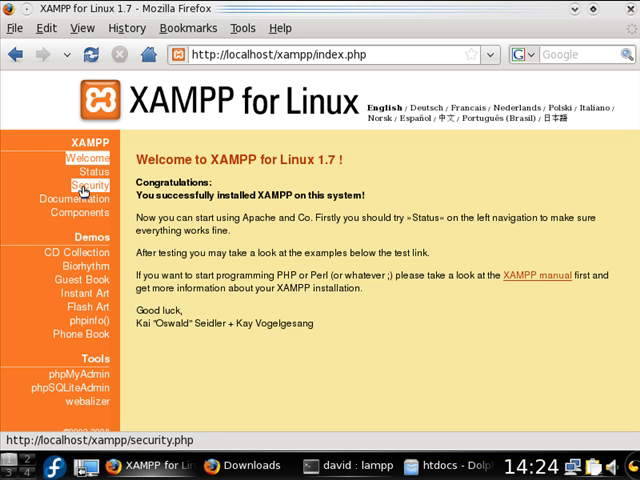
{"action": "left_click", "coordinate": [74, 186]}
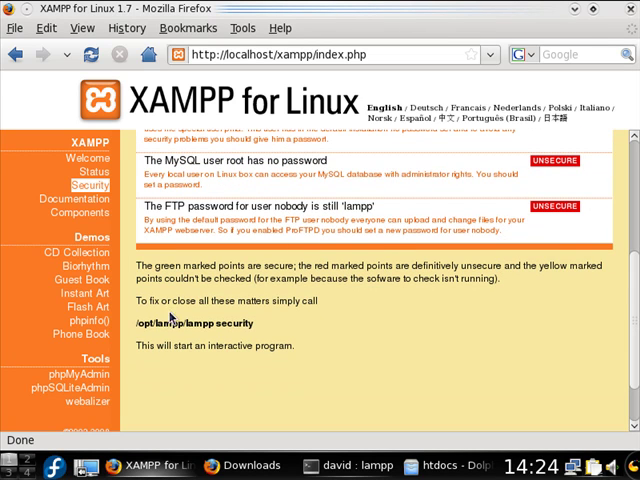
{"action": "mouse_move", "coordinate": [262, 324]}
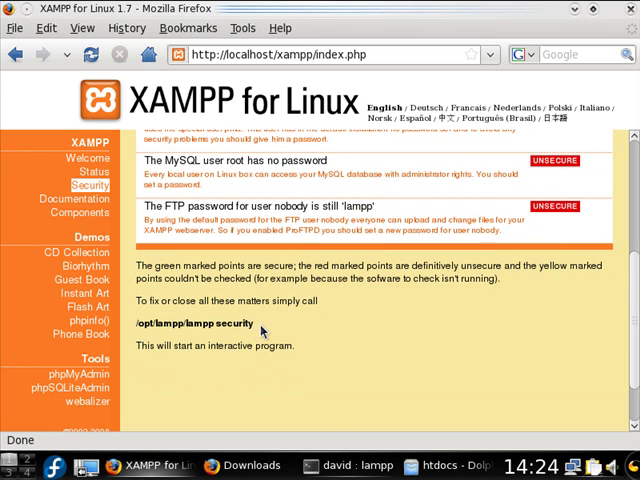
{"action": "mouse_move", "coordinate": [336, 465]}
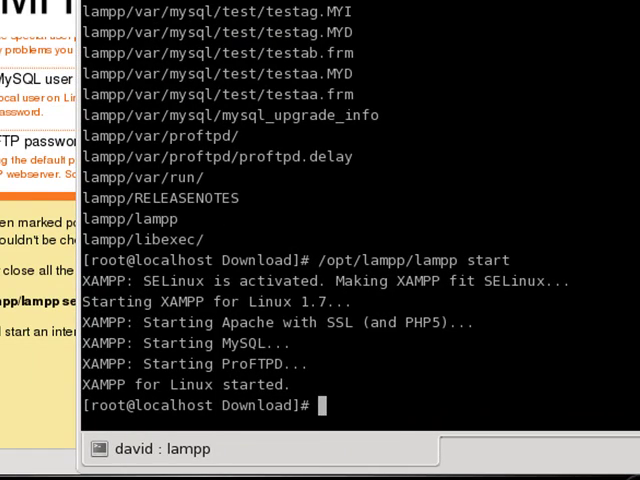
Run /opt/lampp/lampp security and answer yes to password-protecting the XAMPP pages
{"action": "type", "text": "/opt/"}
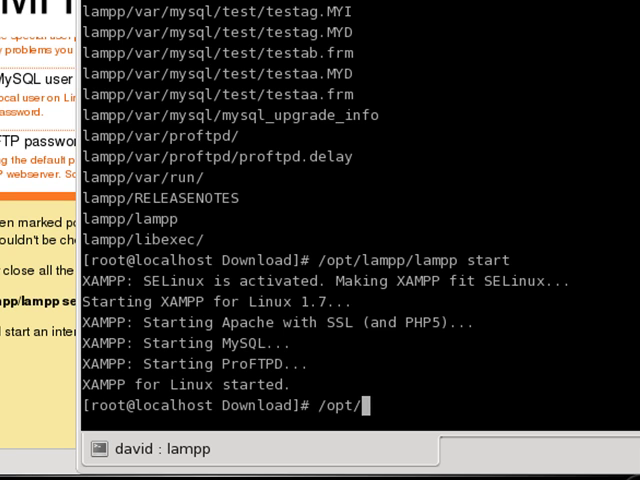
{"action": "type", "text": "lampp/lampp securit"}
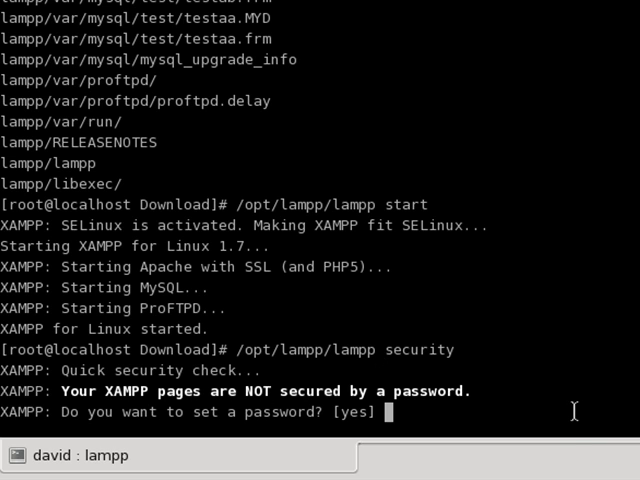
{"action": "type", "text": "ye"}
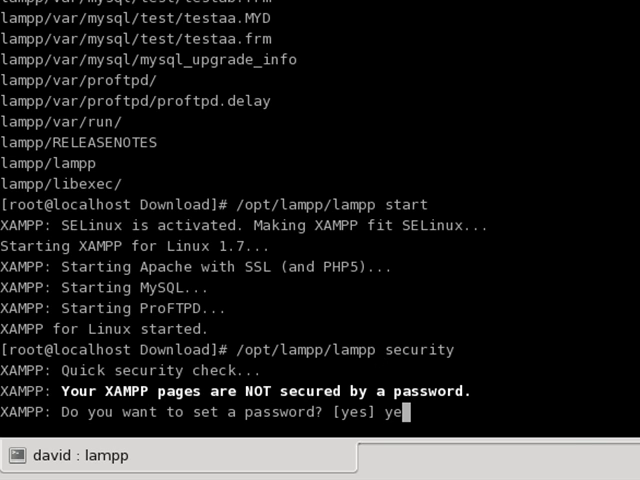
{"action": "key", "text": "Return"}
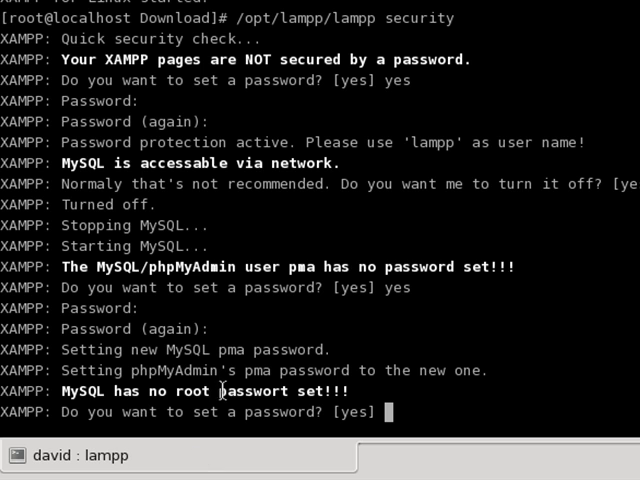
{"action": "mouse_move", "coordinate": [370, 393]}
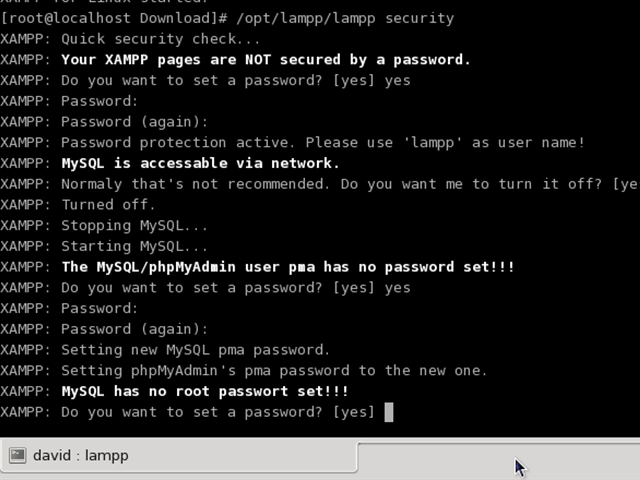
Enter the passwords requested by the lampp security prompts
{"action": "type", "text": "95"}
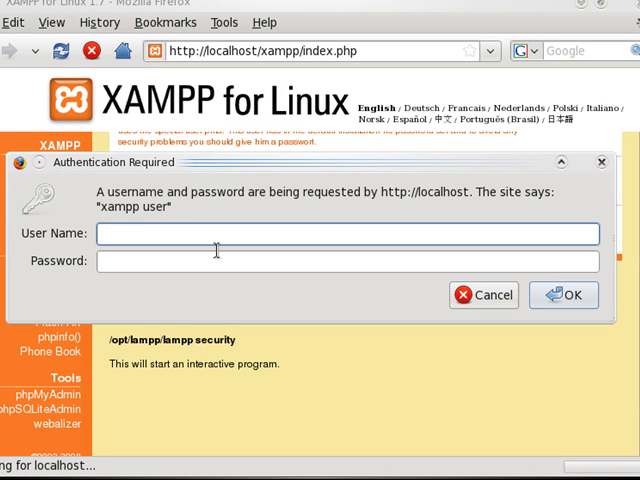
Log in as user lampp and open the Security page showing all items SECURE
{"action": "type", "text": "la"}
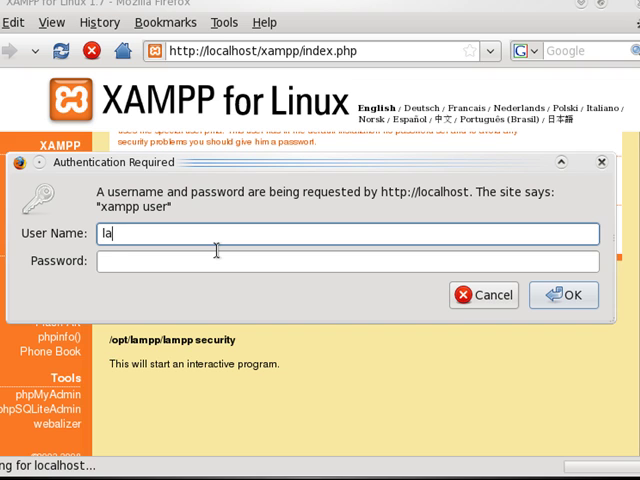
{"action": "type", "text": "mpp"}
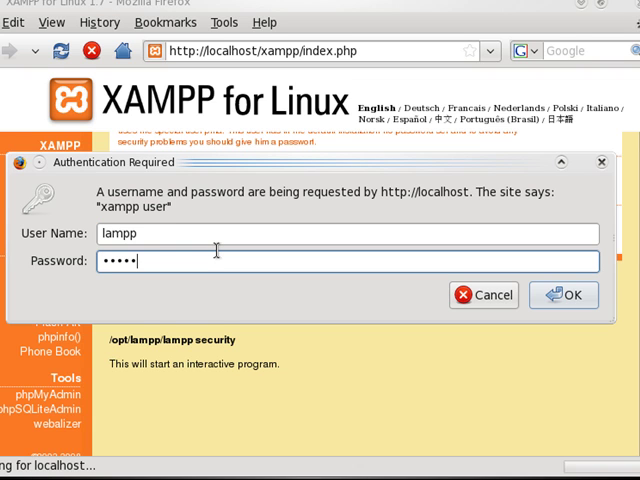
{"action": "left_click", "coordinate": [563, 294]}
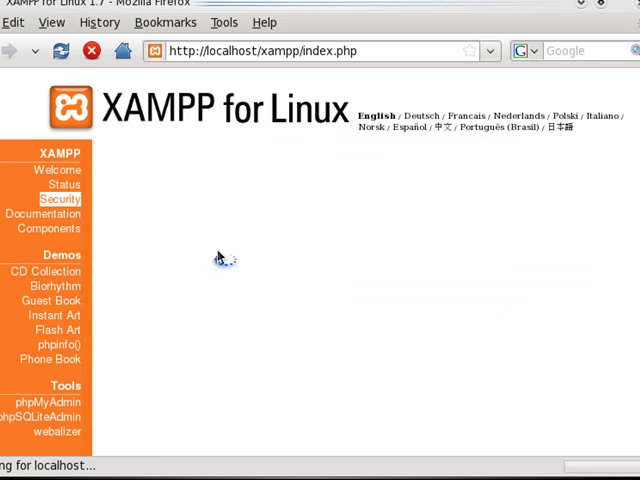
{"action": "left_click", "coordinate": [48, 198]}
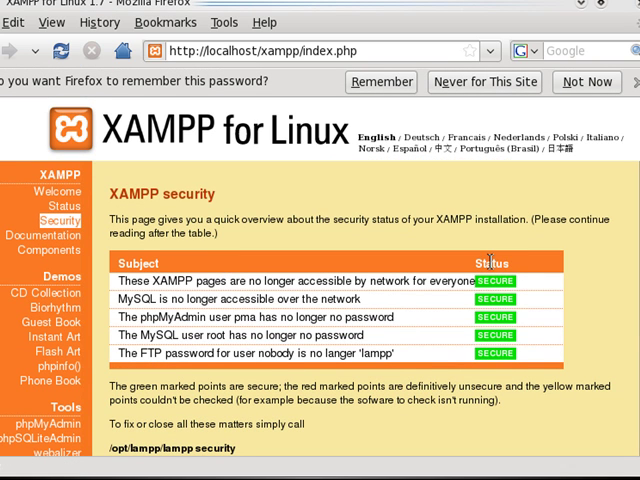
{"action": "mouse_move", "coordinate": [564, 167]}
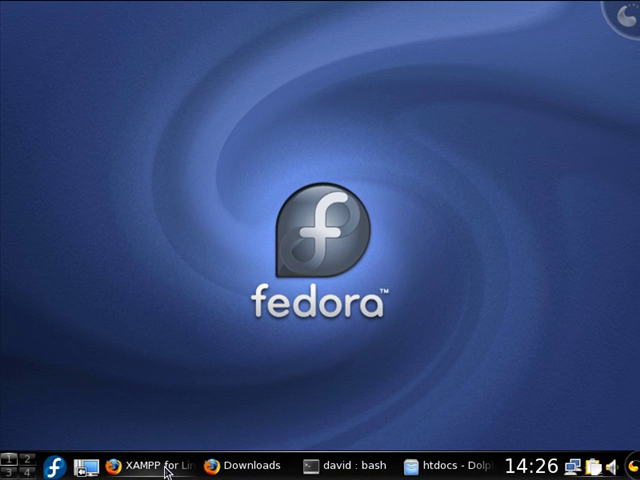
{"action": "mouse_move", "coordinate": [540, 53]}
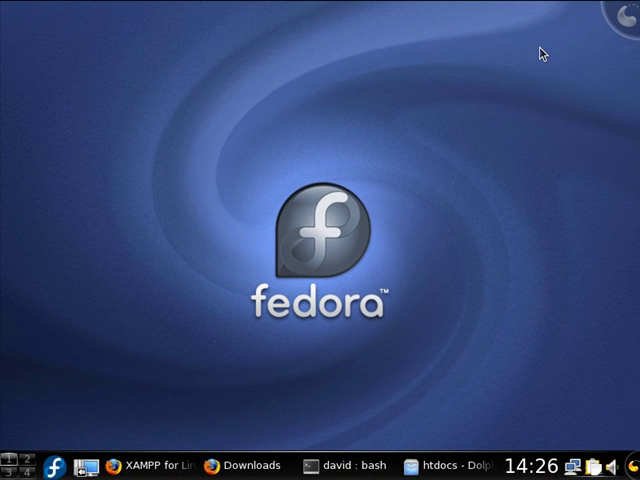